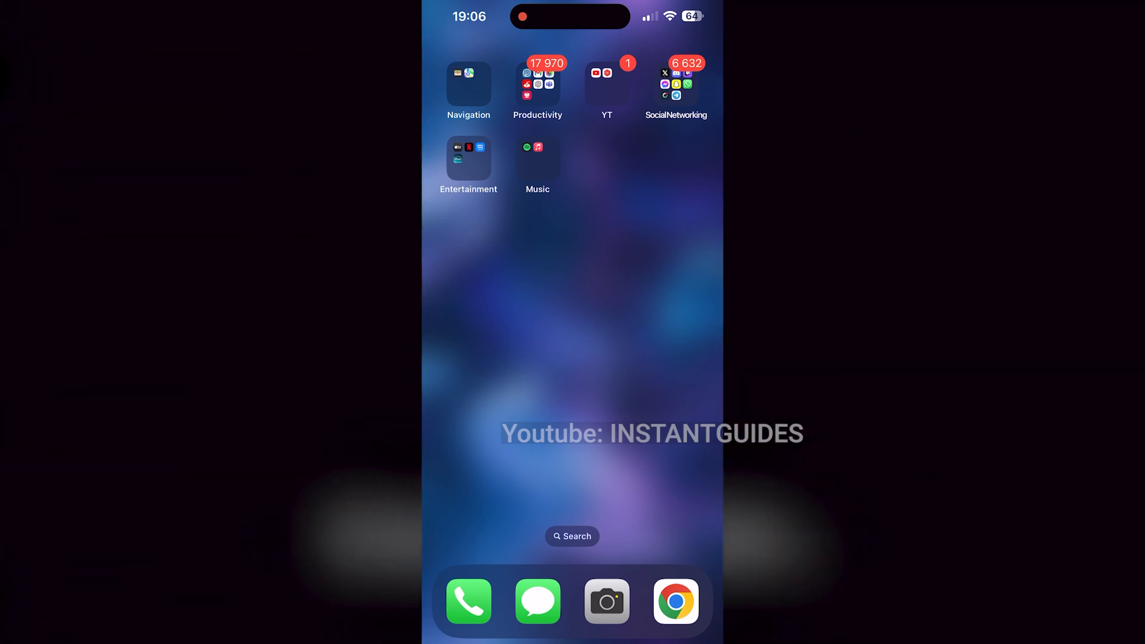
Search the Home Screen for 'settings' to bring up the Settings app.
left_click(572, 536)
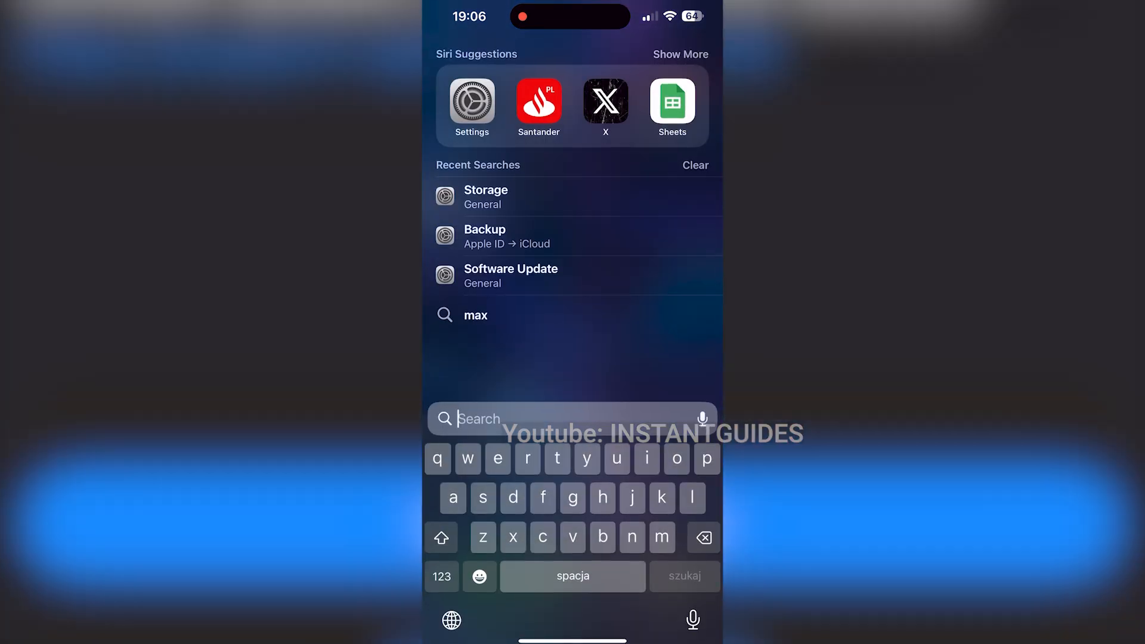
type("settings")
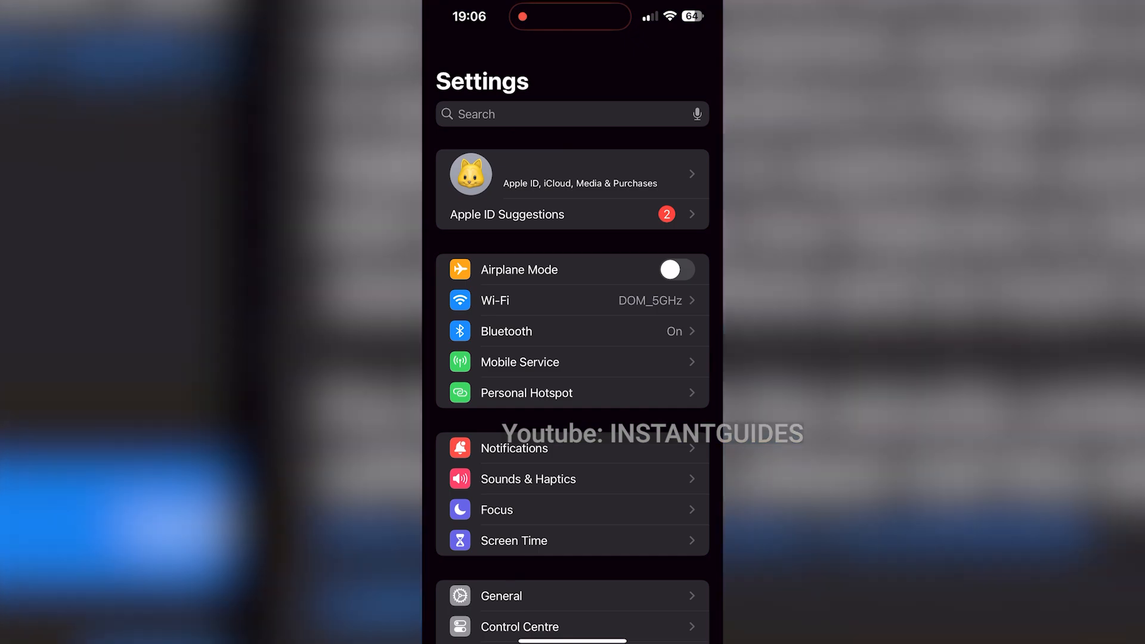
Go to General > Software Update, showing iOS 17.7 and the iOS 18 upgrade.
left_click(501, 596)
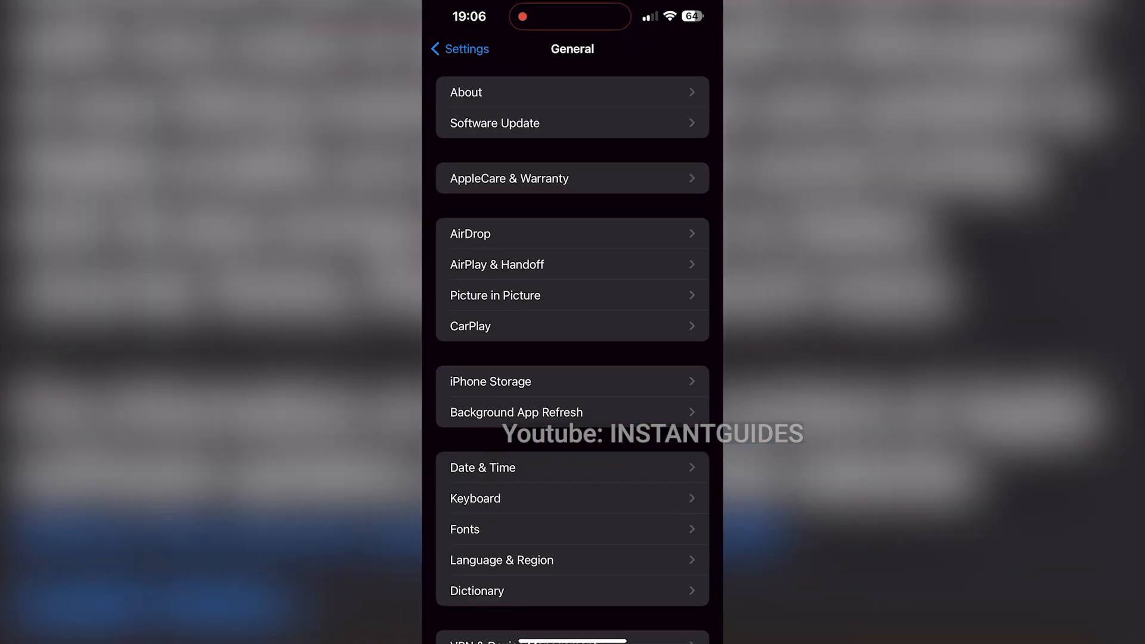
left_click(573, 123)
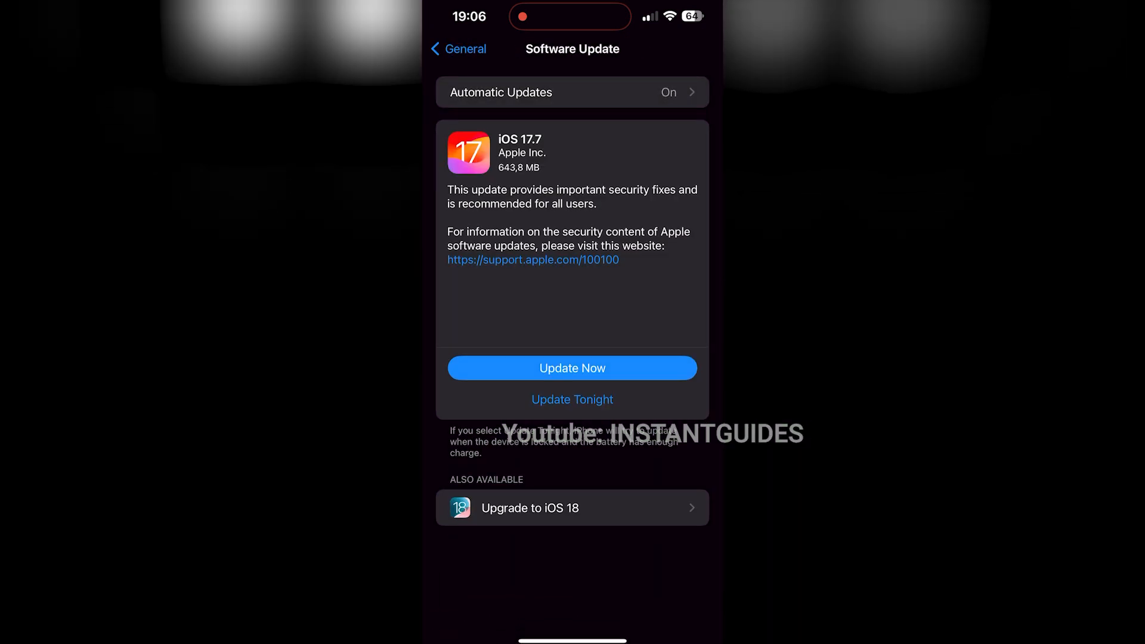
Choose Upgrade to iOS 18, start Update Now, and agree to the Terms and Conditions.
left_click(572, 507)
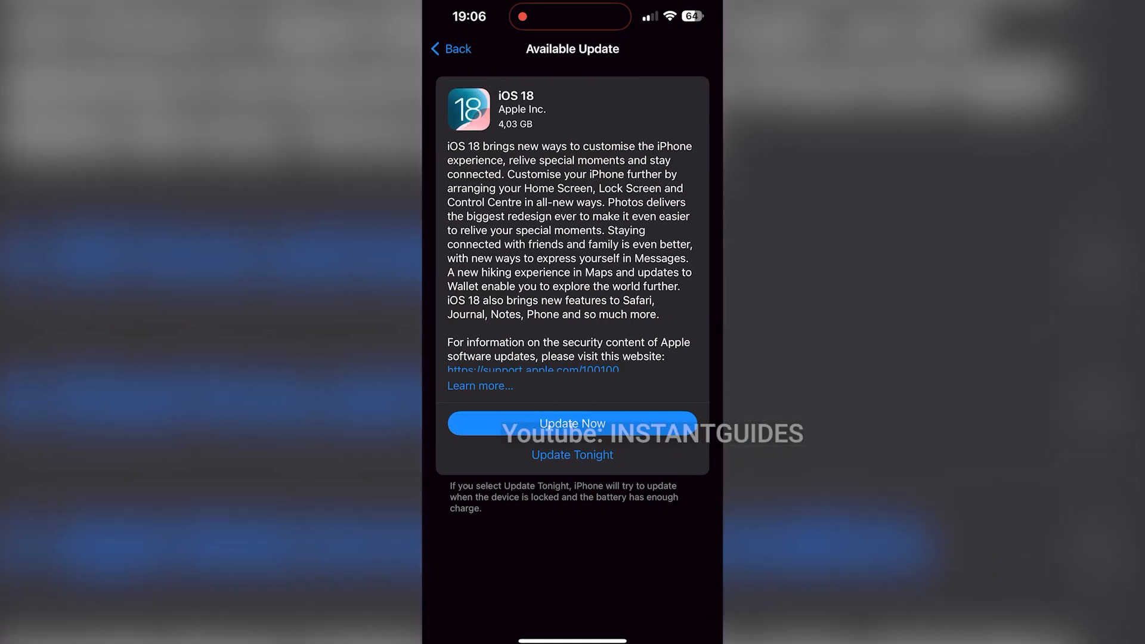
left_click(572, 424)
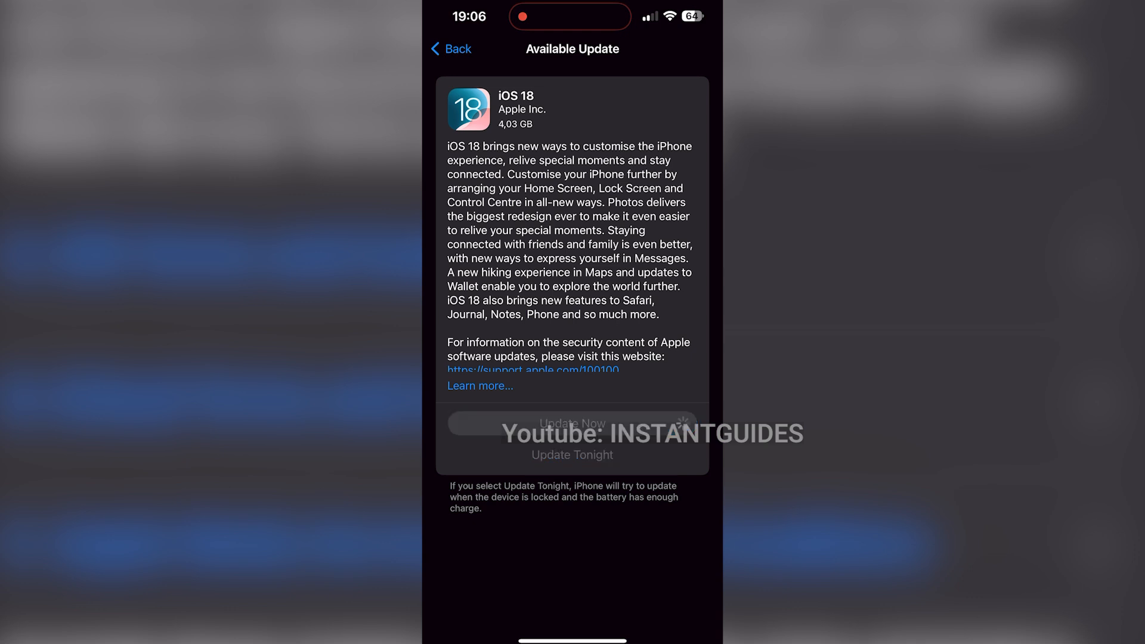
left_click(572, 423)
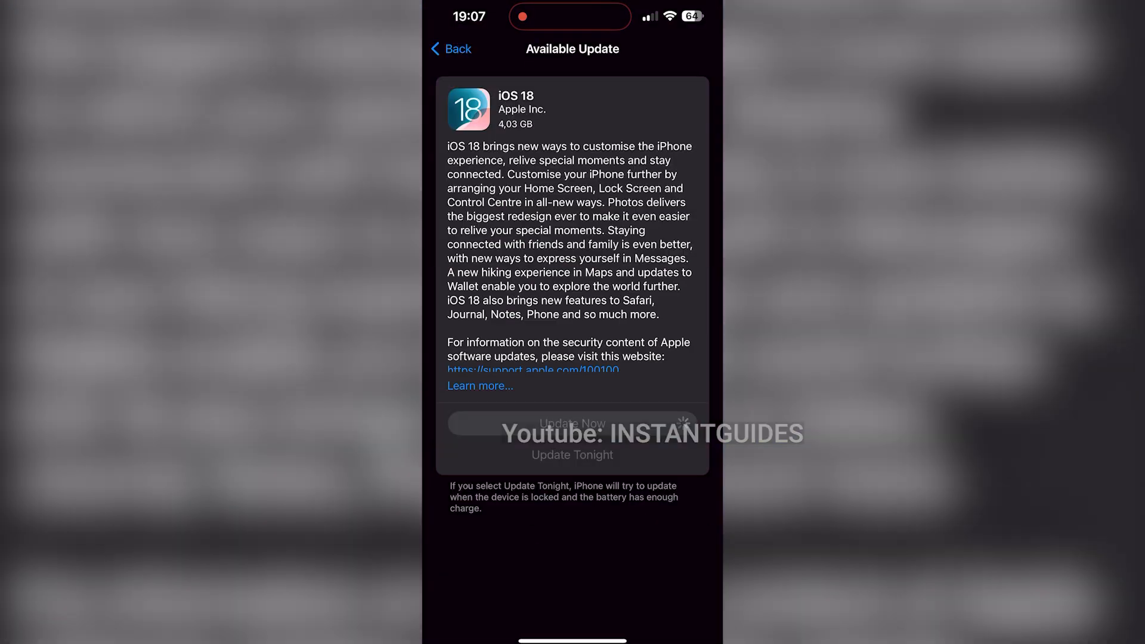
left_click(572, 423)
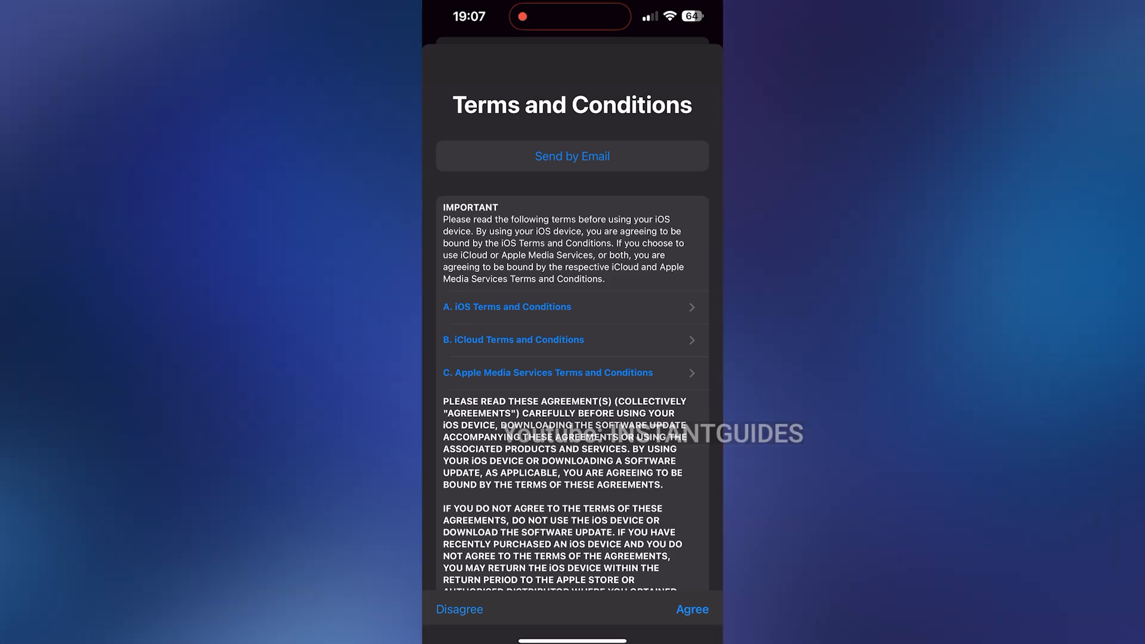
left_click(690, 609)
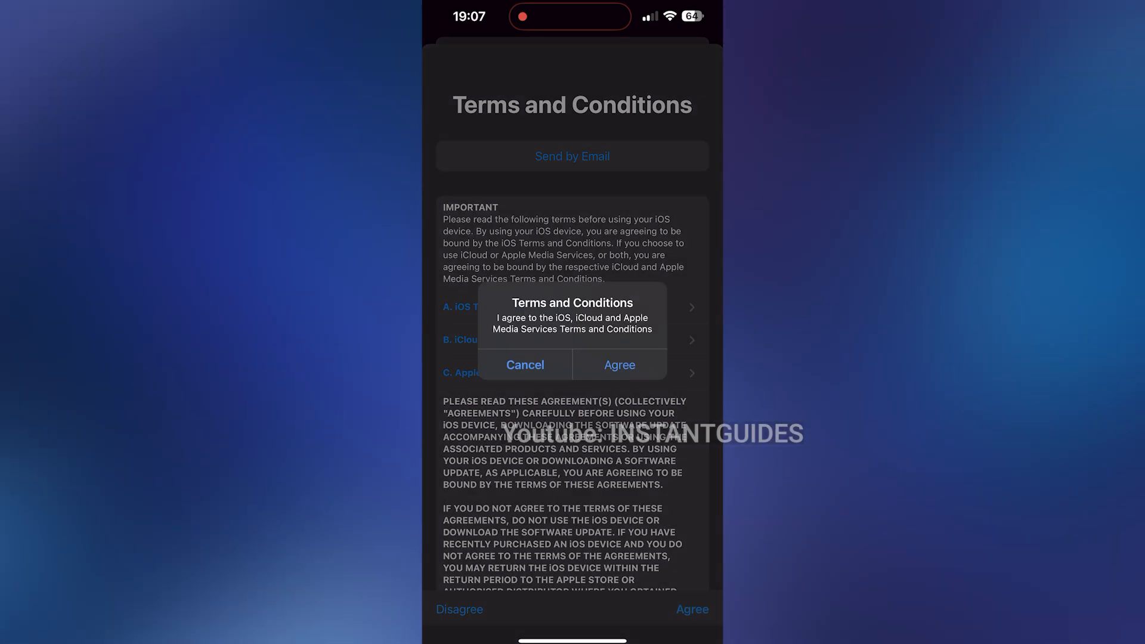